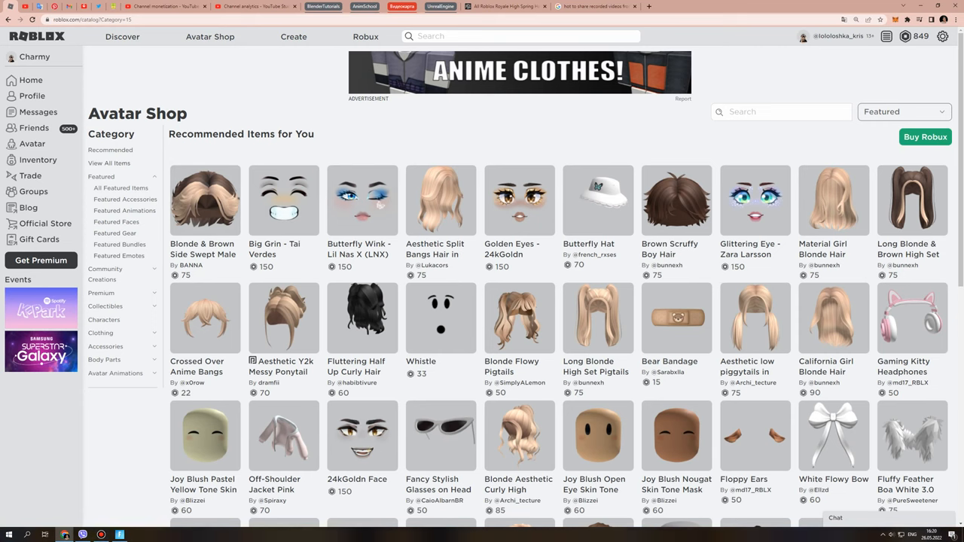
Step: Show all catalog items and open the Bestselling sort dropdown
{"action": "left_click", "coordinate": [108, 162]}
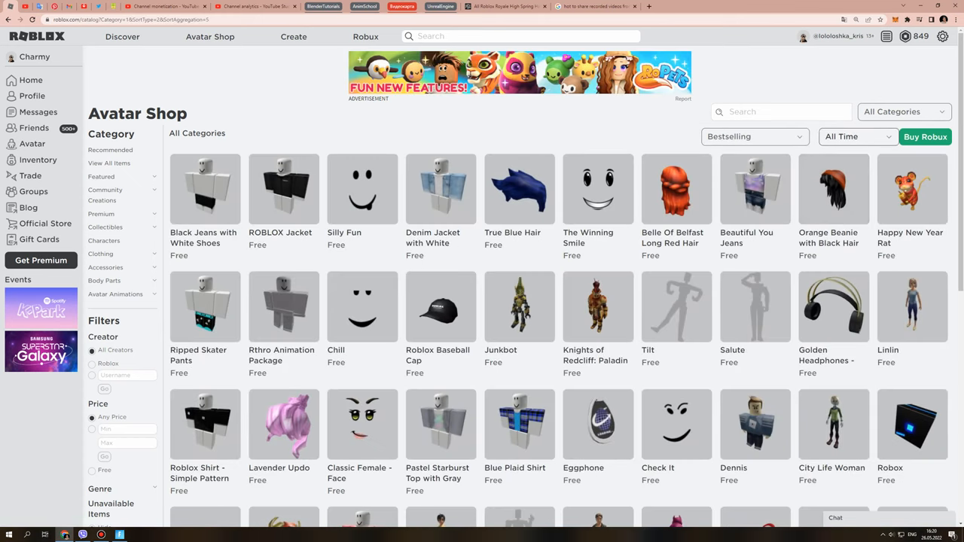
{"action": "left_click", "coordinate": [753, 136]}
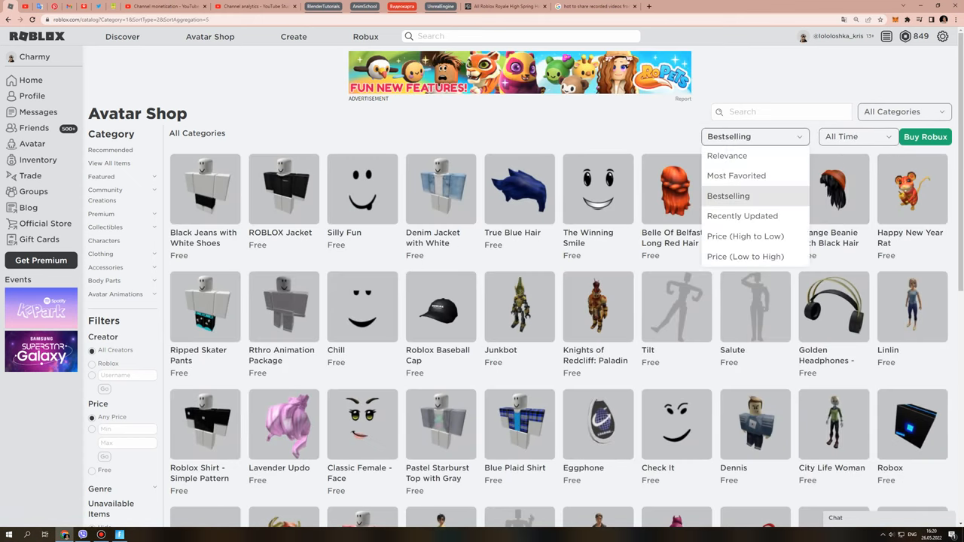
Step: Sort all items by Price (Low to High) and scroll through the results
{"action": "left_click", "coordinate": [746, 256]}
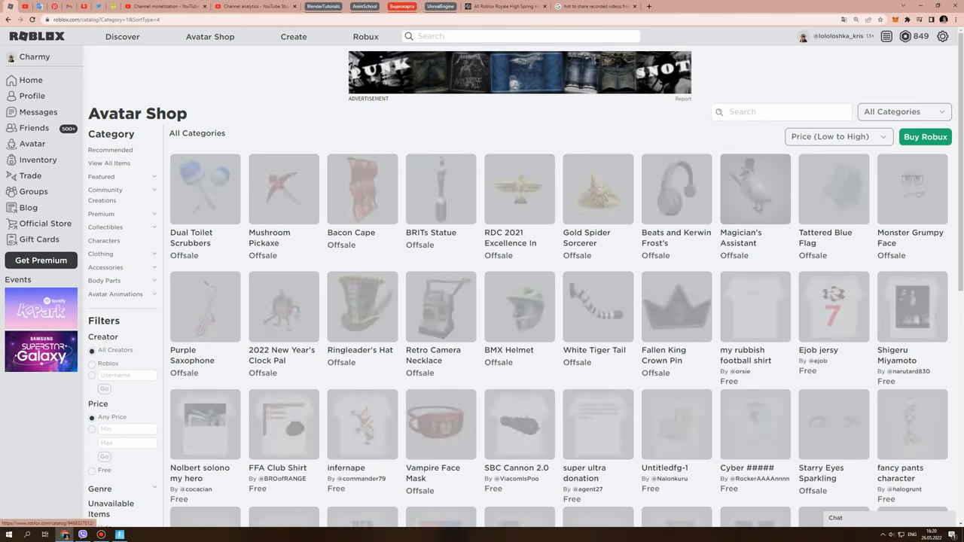
{"action": "scroll", "scroll_direction": "down", "scroll_amount": 3}
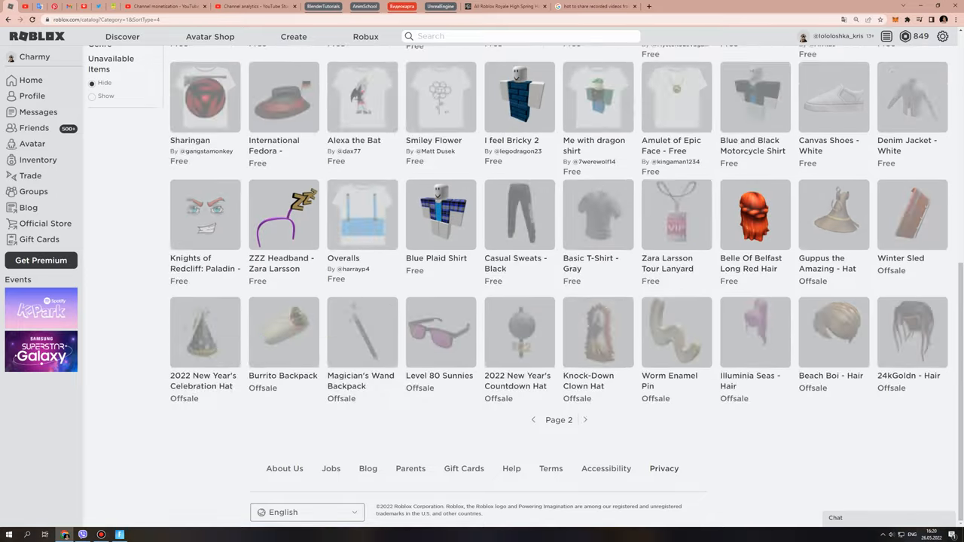
{"action": "scroll", "scroll_direction": "up", "scroll_amount": 3}
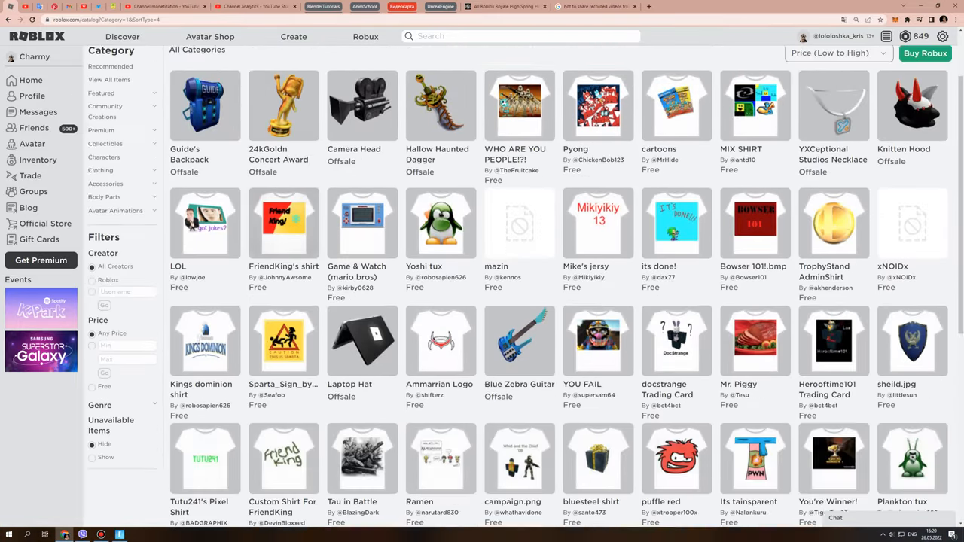
{"action": "scroll", "scroll_direction": "up", "scroll_amount": 3}
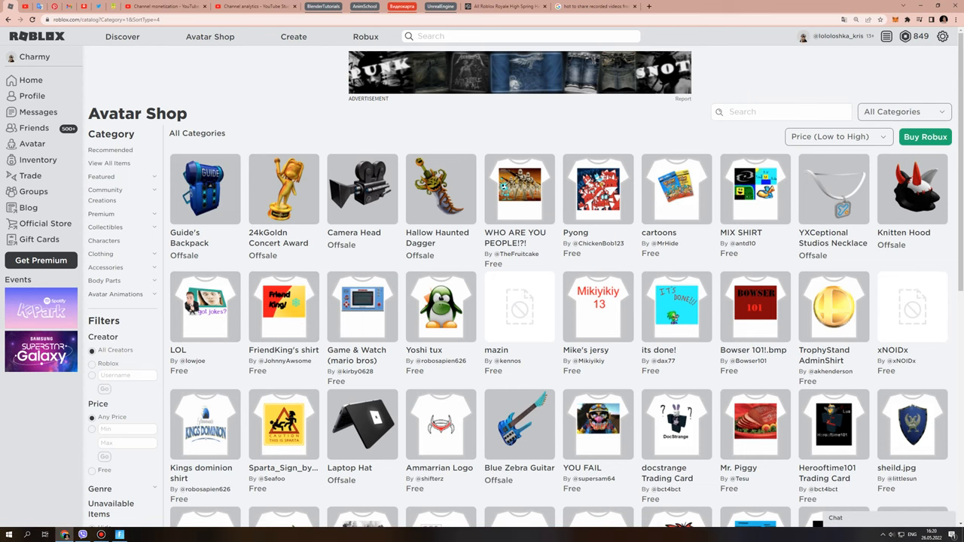
Step: Filter to Accessories > Head and scroll through the cheapest hats
{"action": "left_click", "coordinate": [104, 280]}
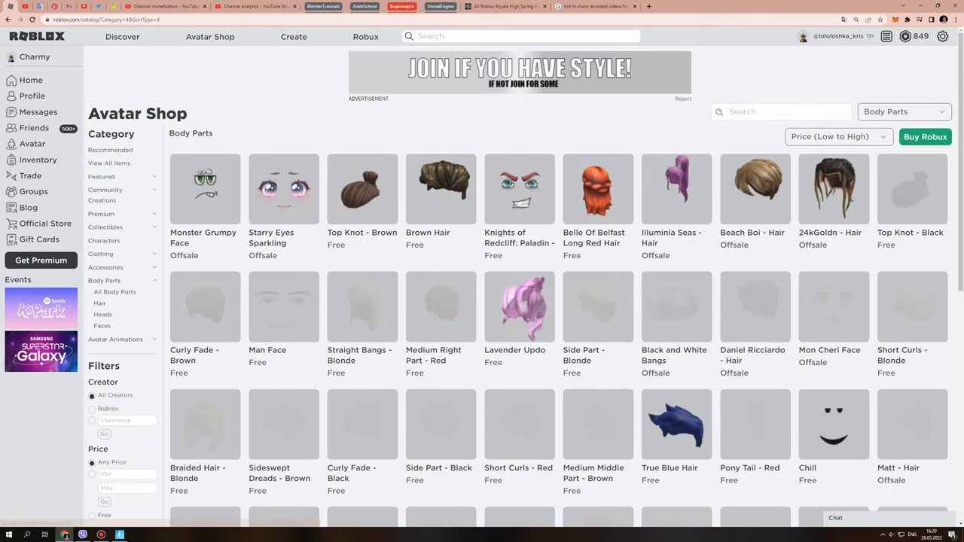
{"action": "left_click", "coordinate": [105, 267]}
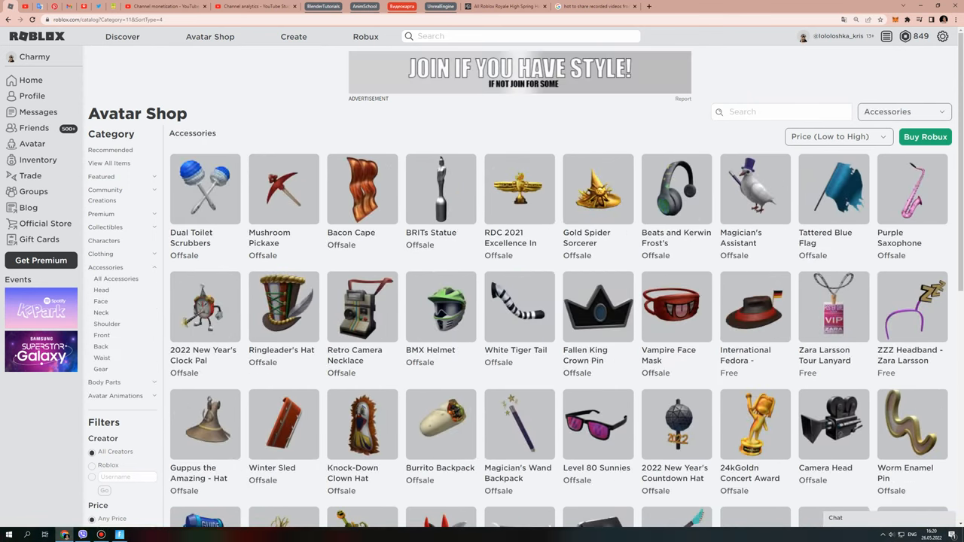
{"action": "left_click", "coordinate": [101, 290]}
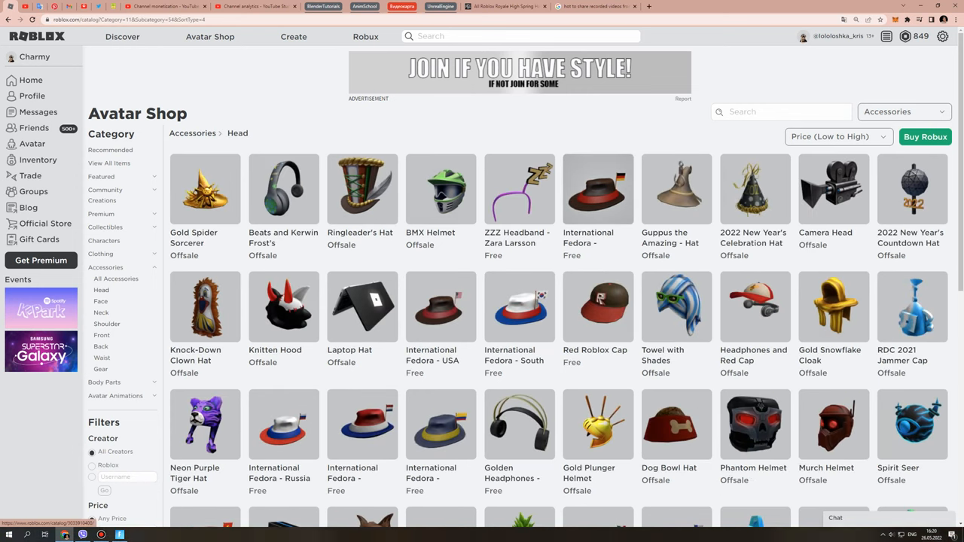
{"action": "scroll", "scroll_direction": "down", "scroll_amount": 3}
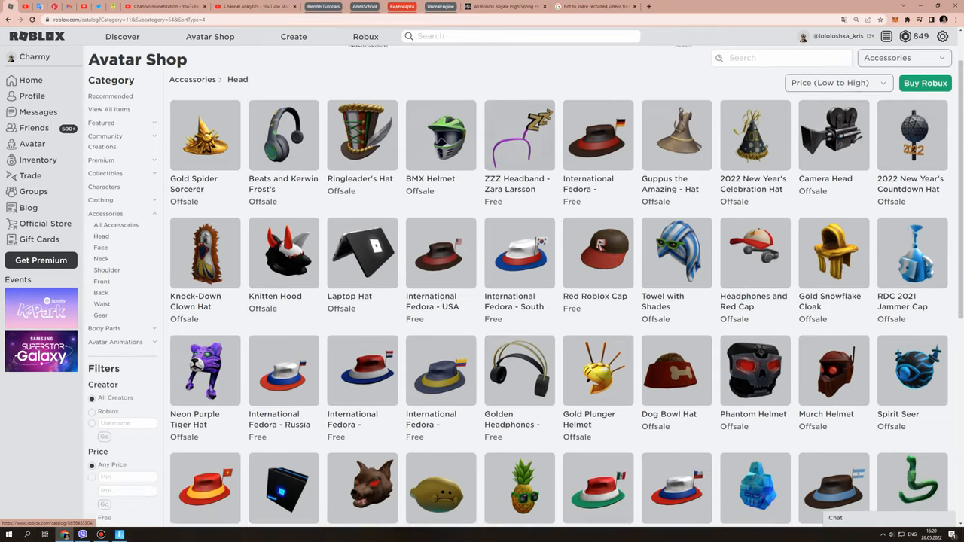
{"action": "scroll", "scroll_direction": "down", "scroll_amount": 3}
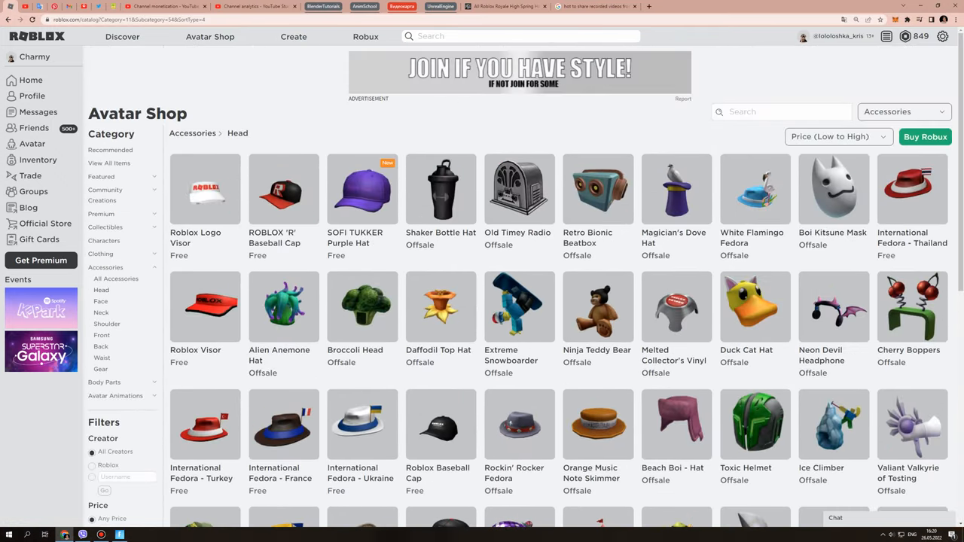
Step: Open the SOFI TUKKER Purple Hat page and get it free via Get Now
{"action": "left_click", "coordinate": [362, 188]}
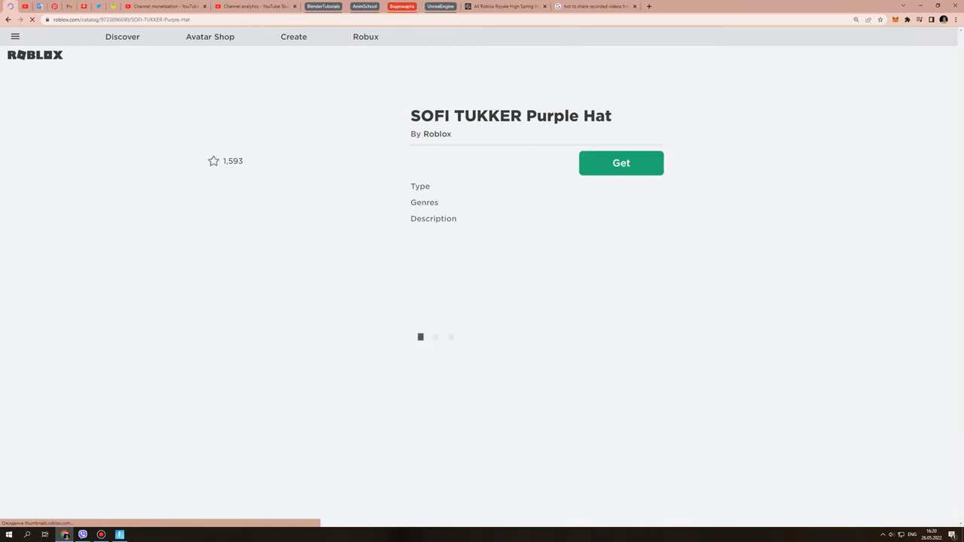
{"action": "left_click", "coordinate": [621, 163]}
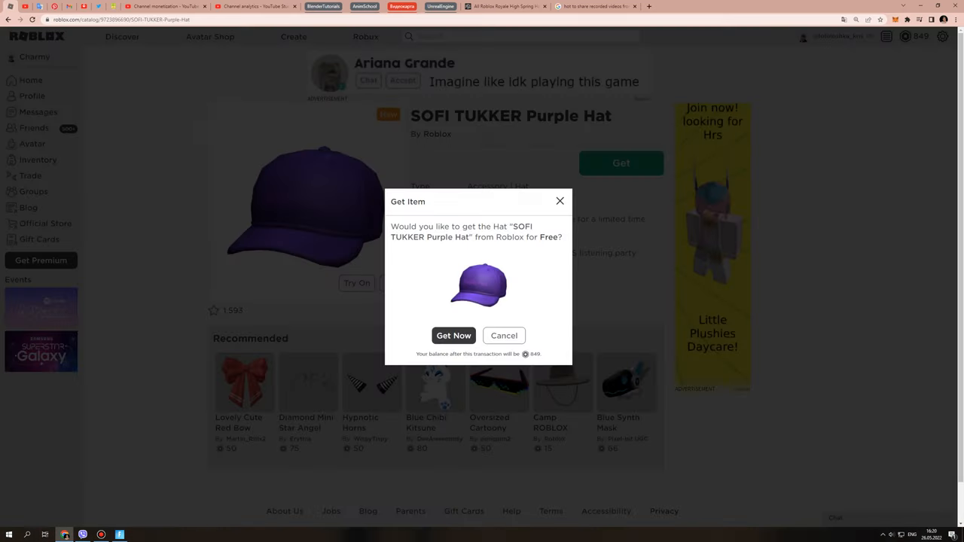
{"action": "left_click", "coordinate": [454, 336]}
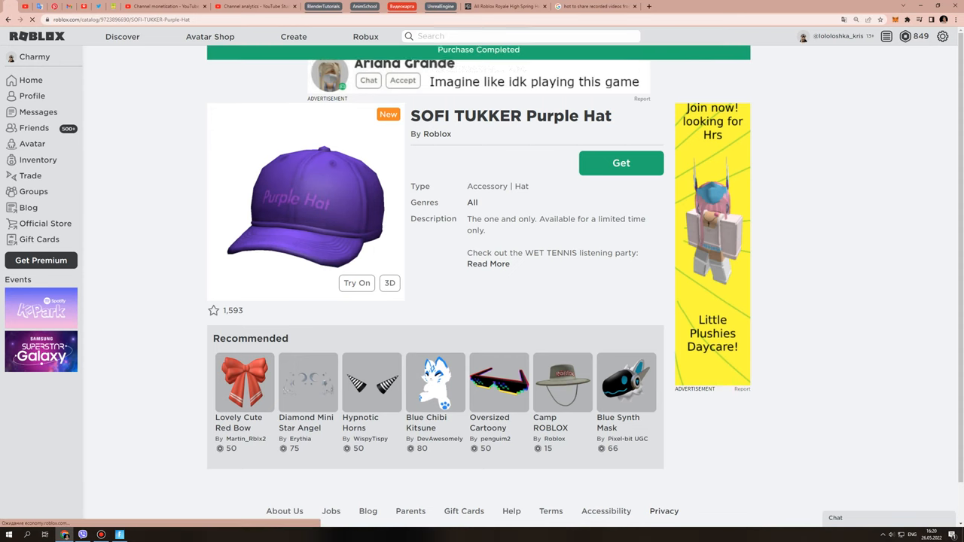
{"action": "left_click", "coordinate": [621, 163]}
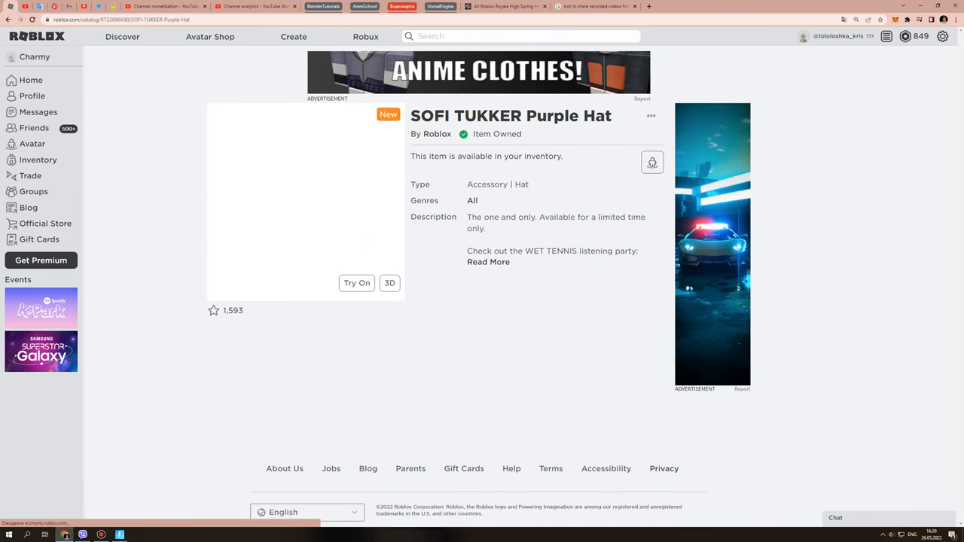